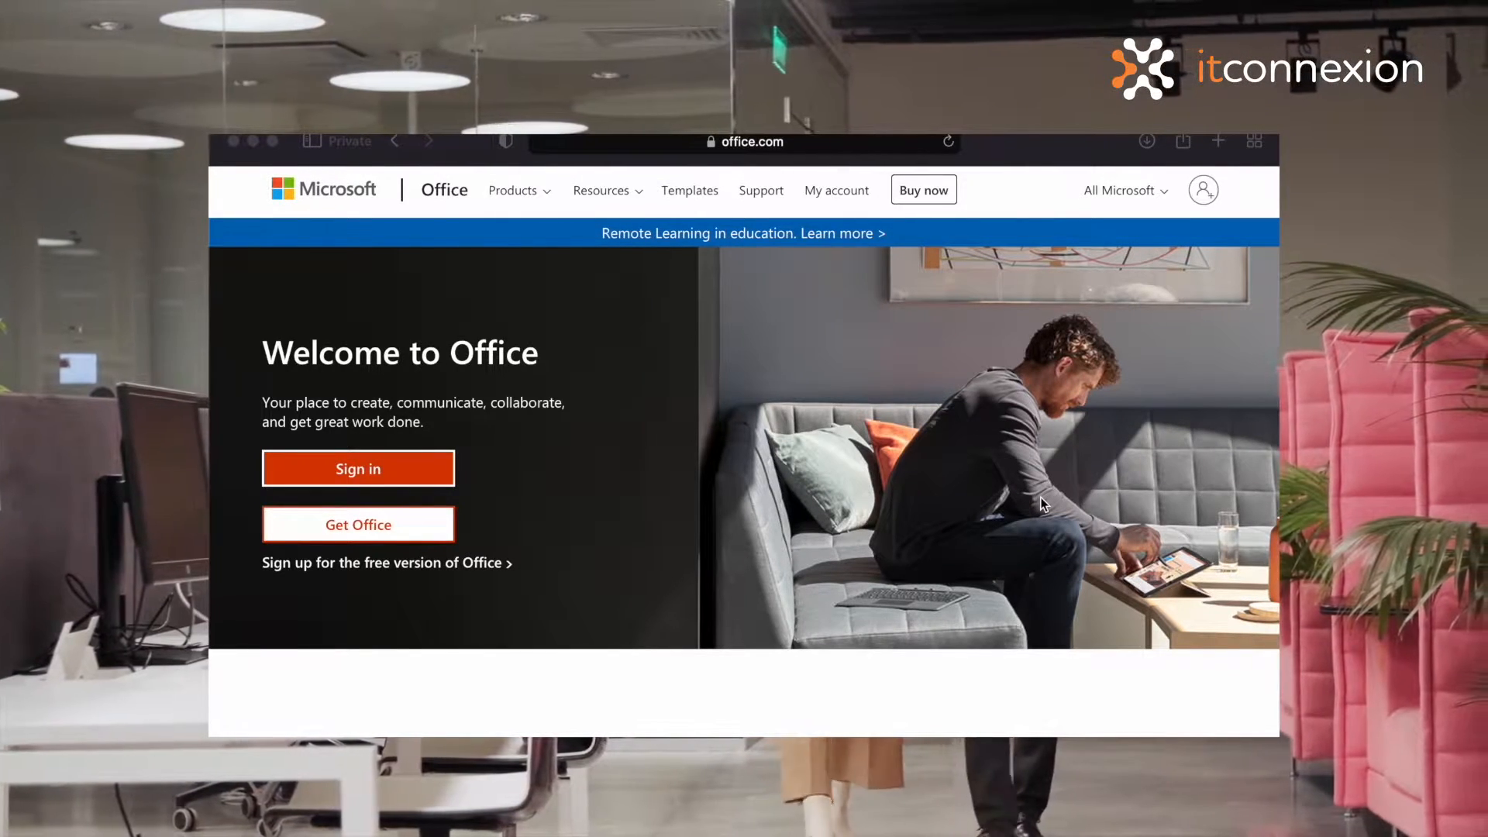
# Step: Scroll down through the Microsoft Office website
pyautogui.scroll(-3)
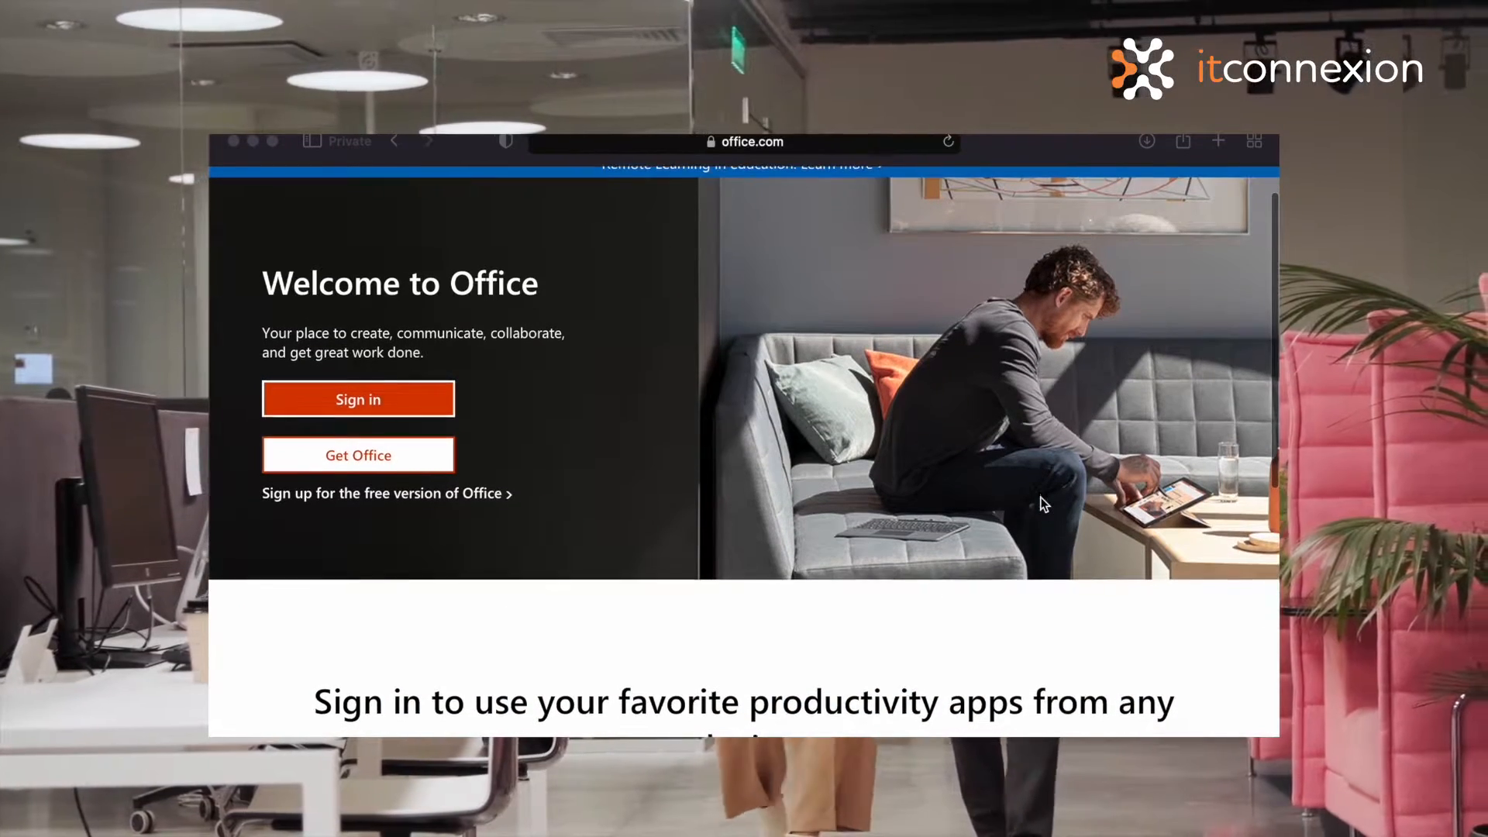
pyautogui.scroll(-3)
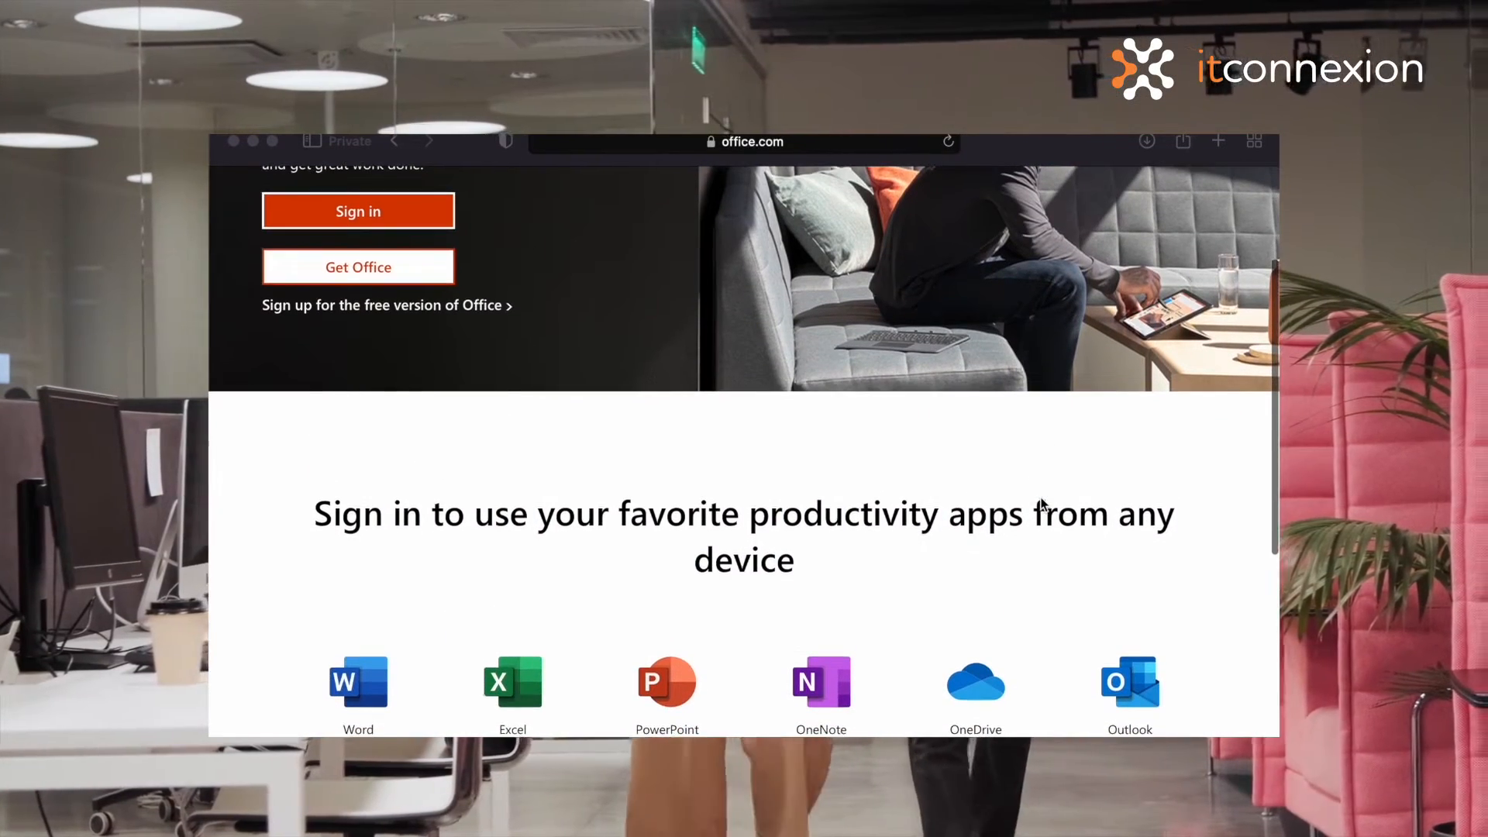
pyautogui.scroll(-3)
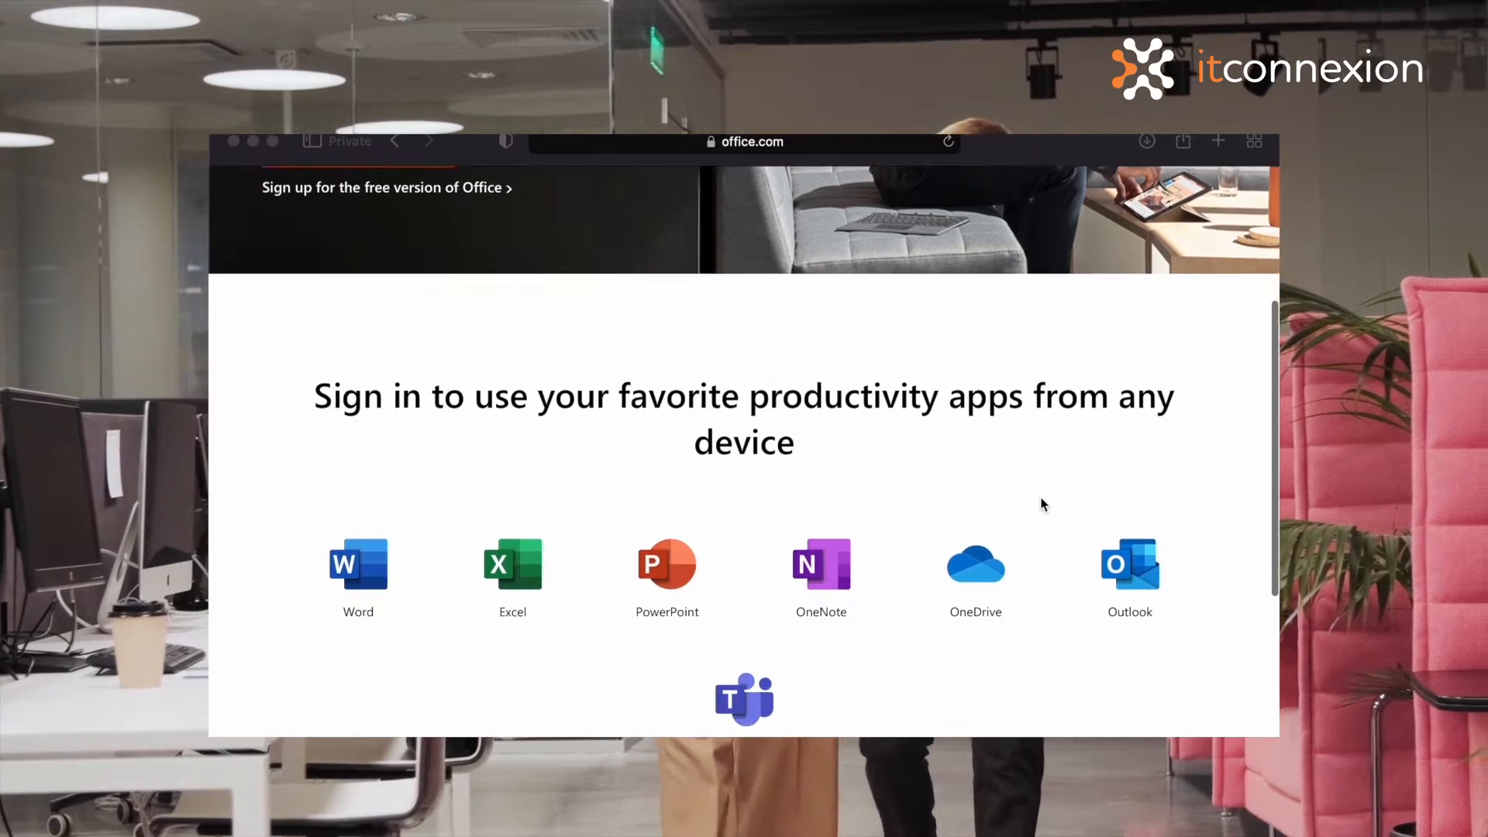
pyautogui.scroll(-3)
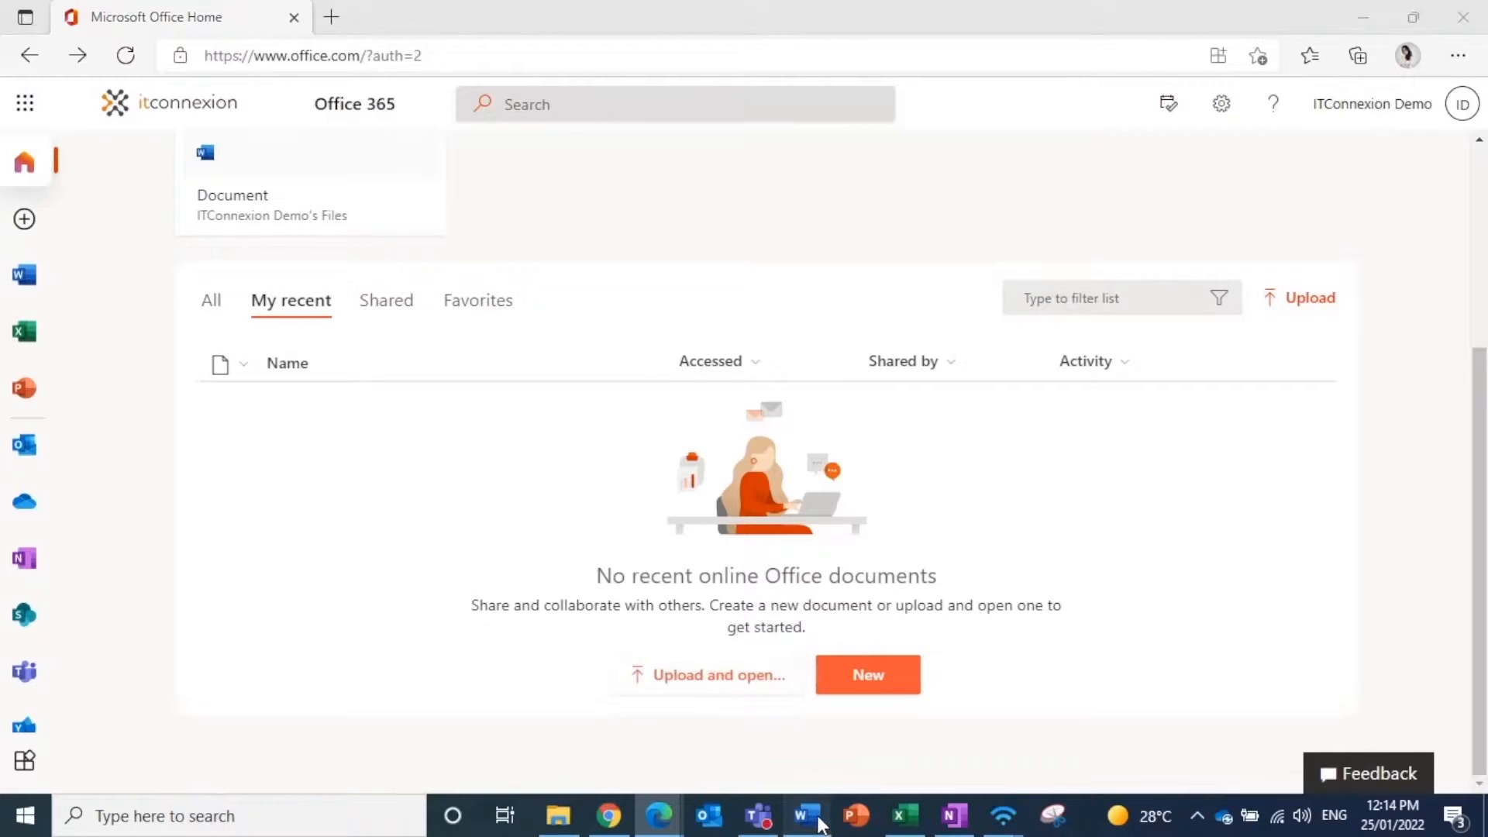
# Step: Switch to the open Word document and go to File > Account
pyautogui.click(803, 816)
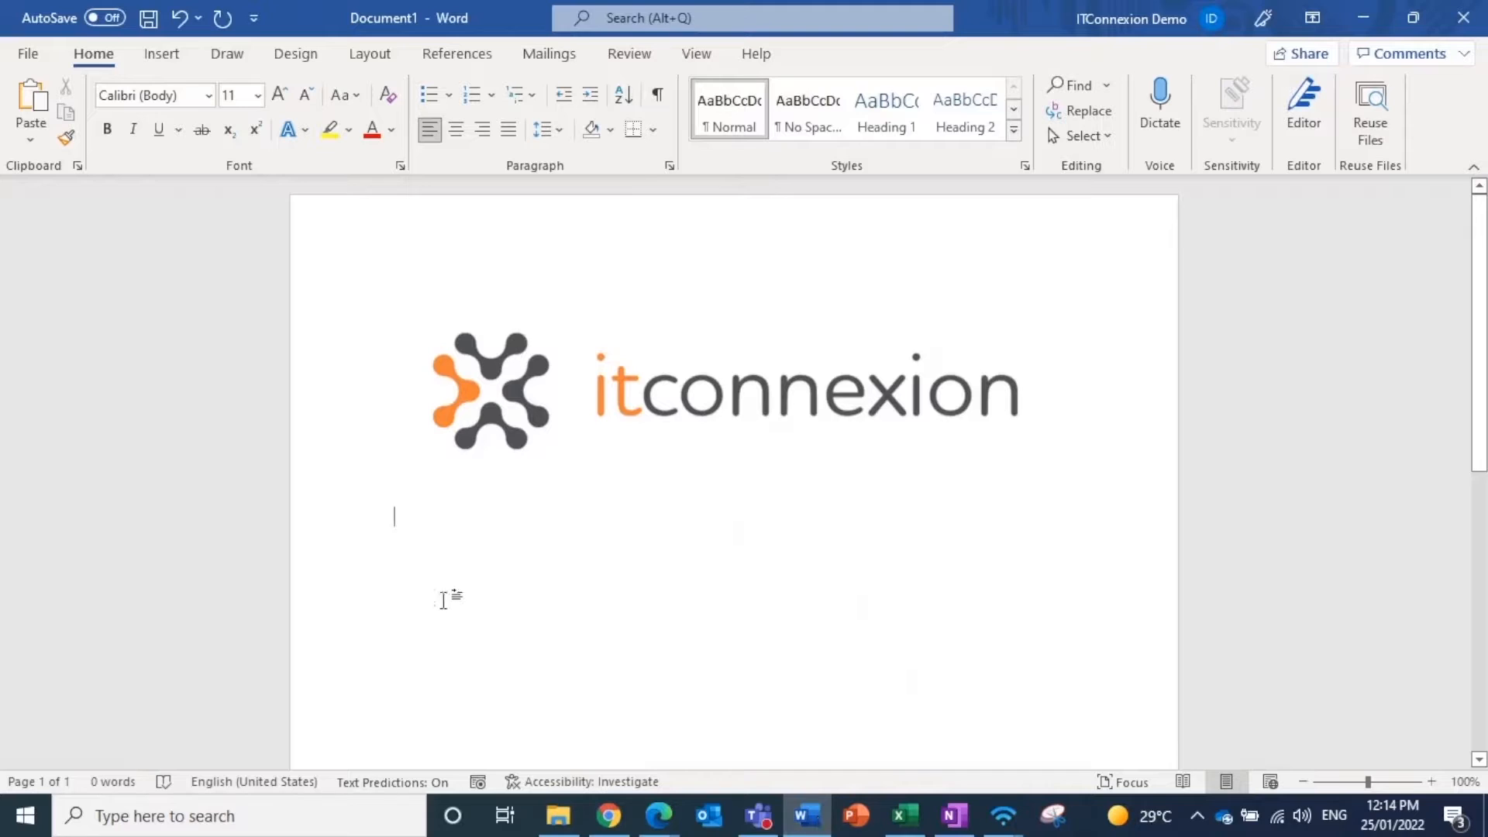
pyautogui.click(28, 53)
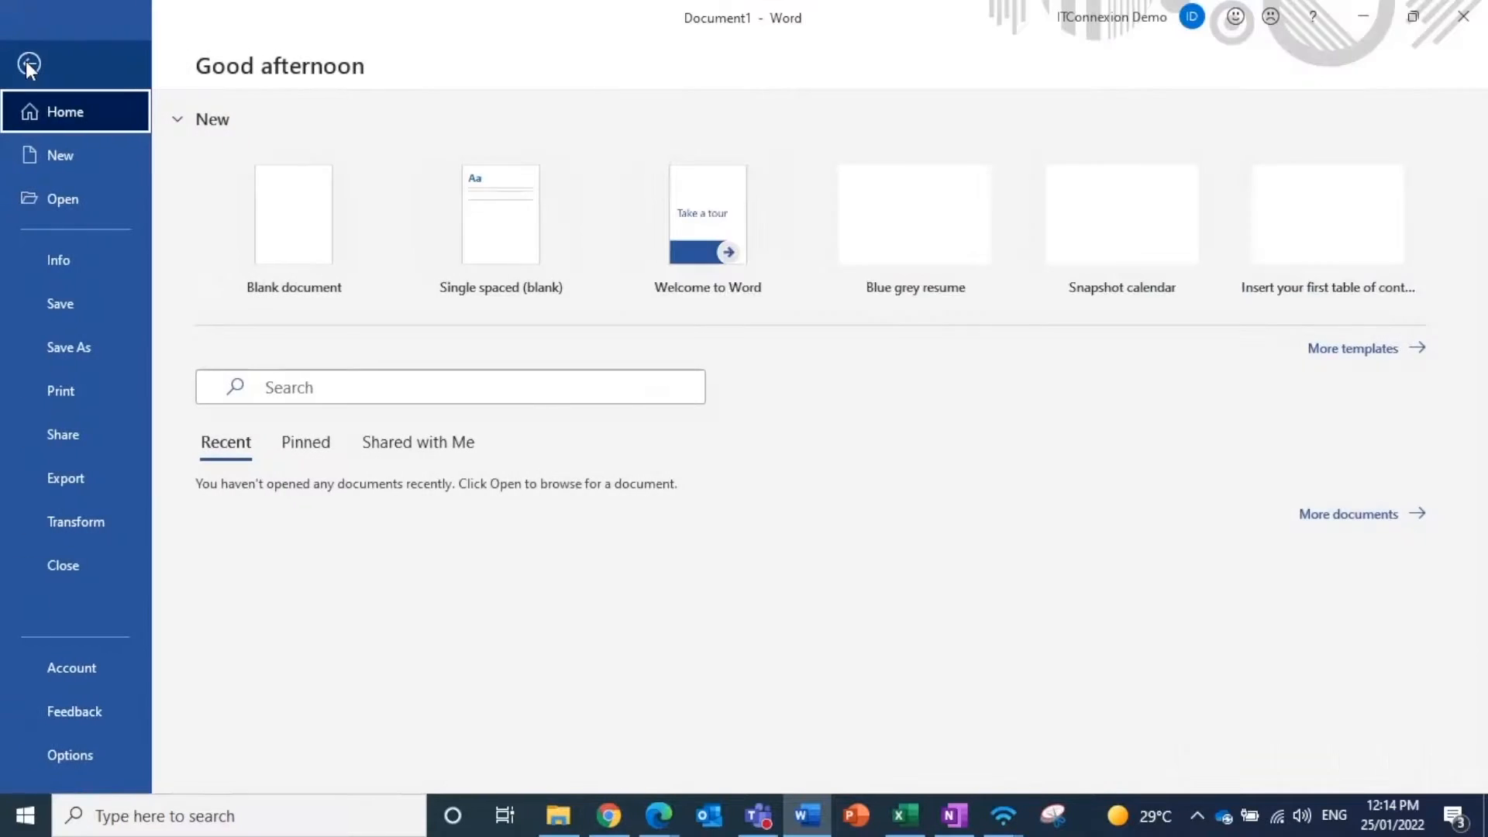
pyautogui.click(71, 668)
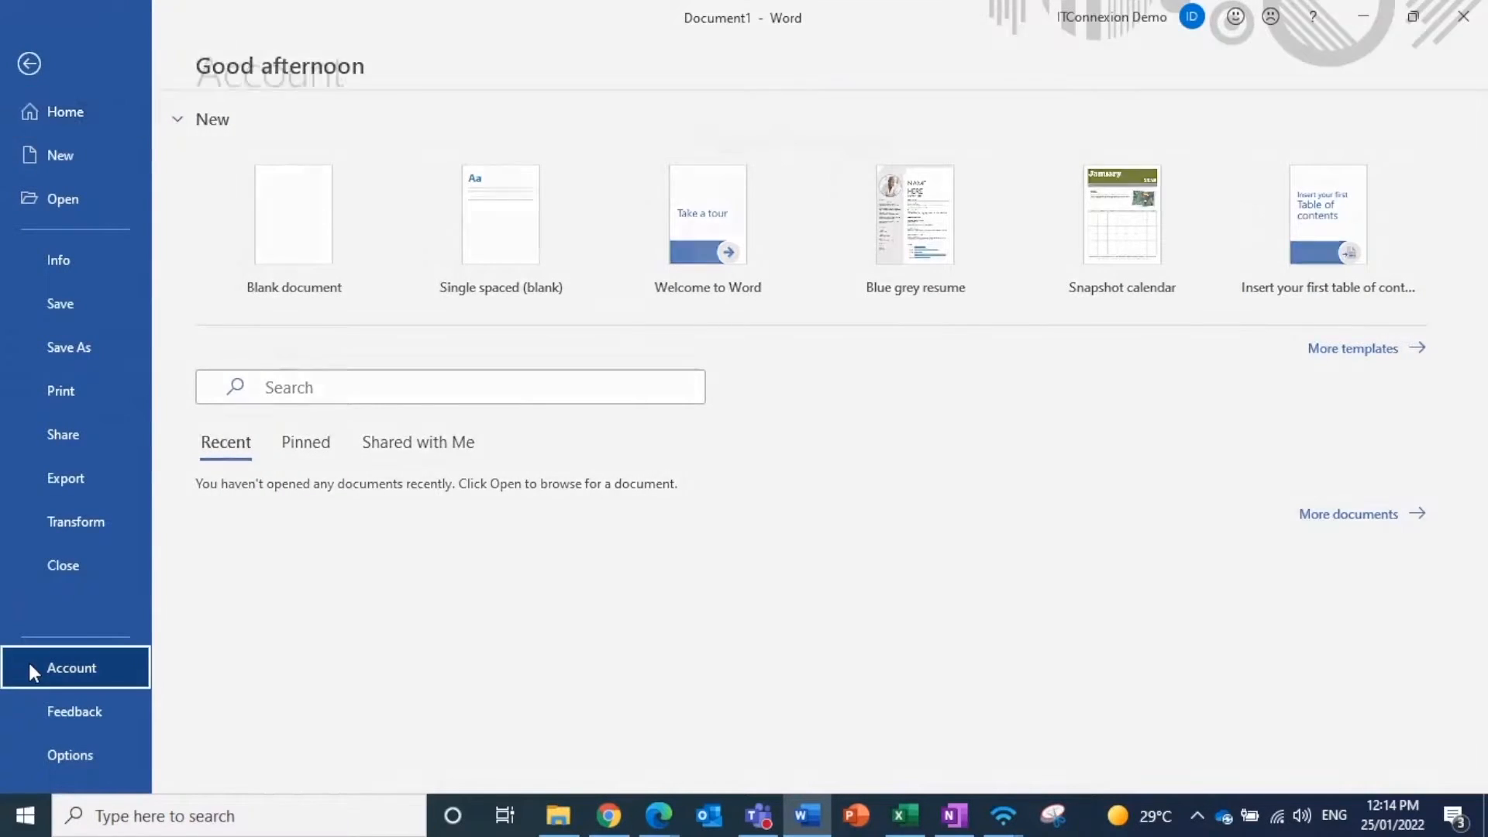
# Step: Preview the Black Office theme on the Account page, then choose White
pyautogui.click(71, 667)
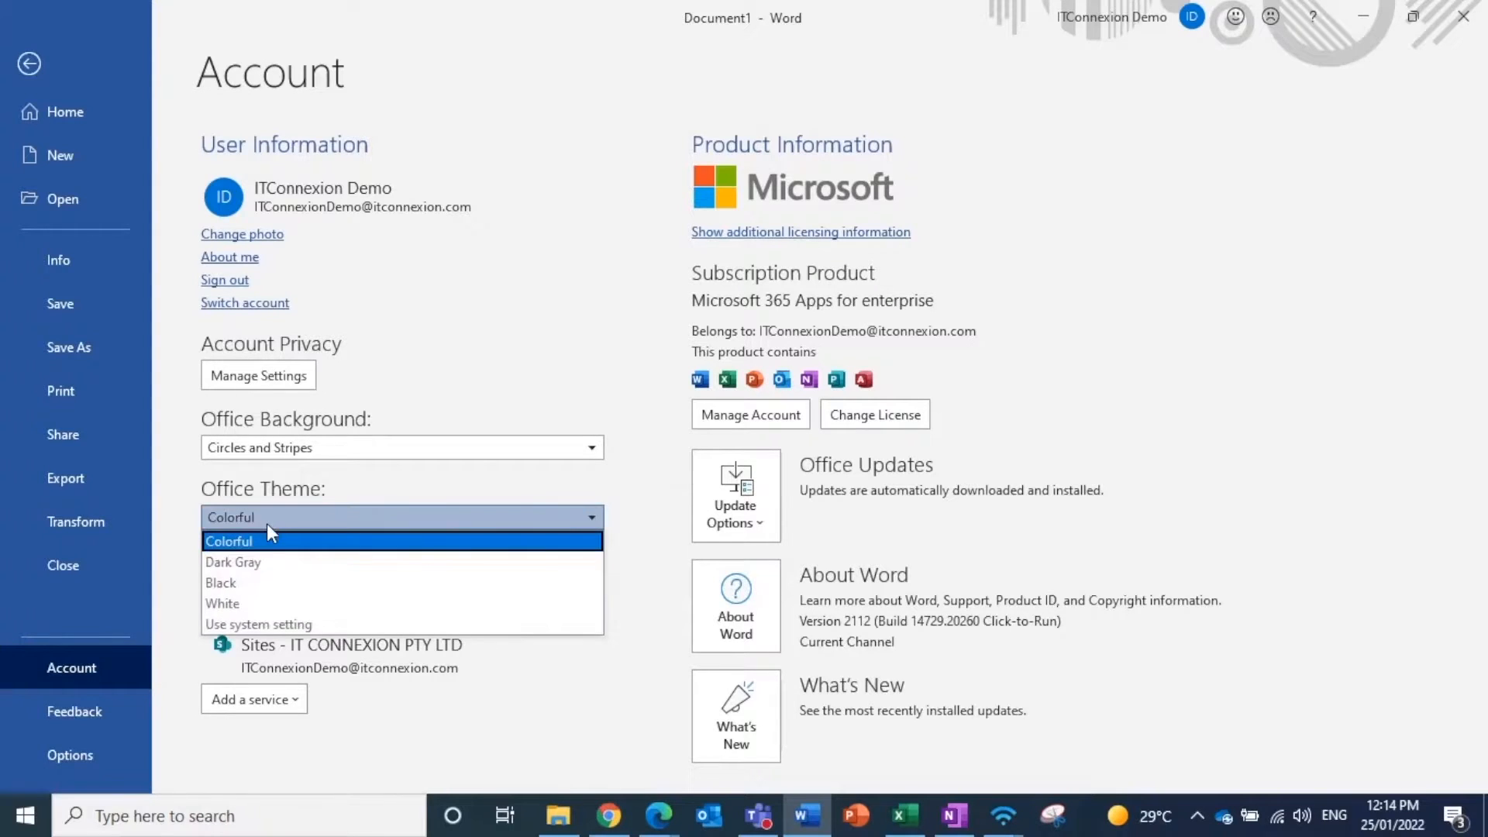
pyautogui.click(232, 562)
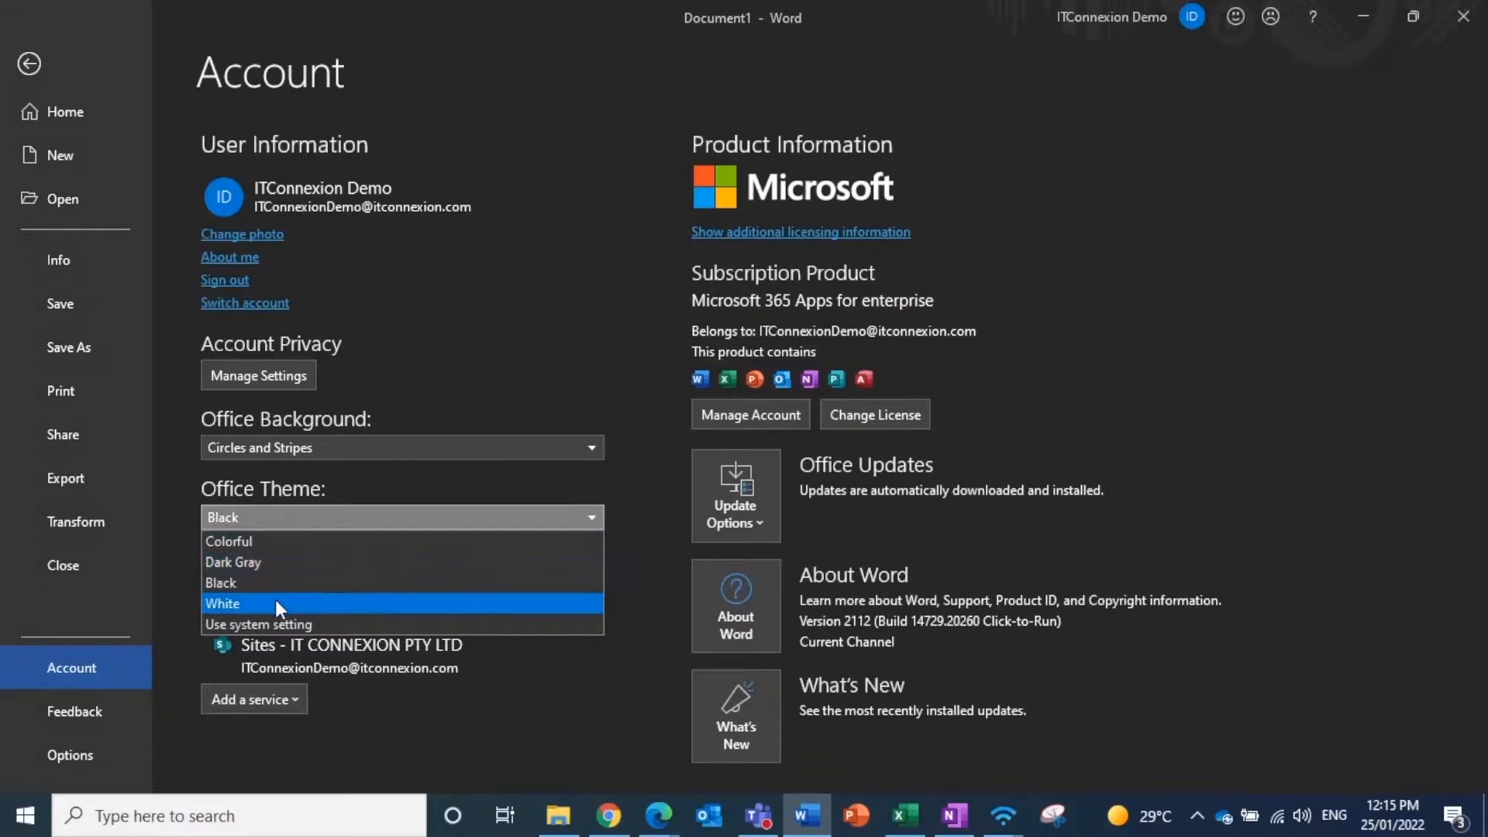
pyautogui.click(223, 604)
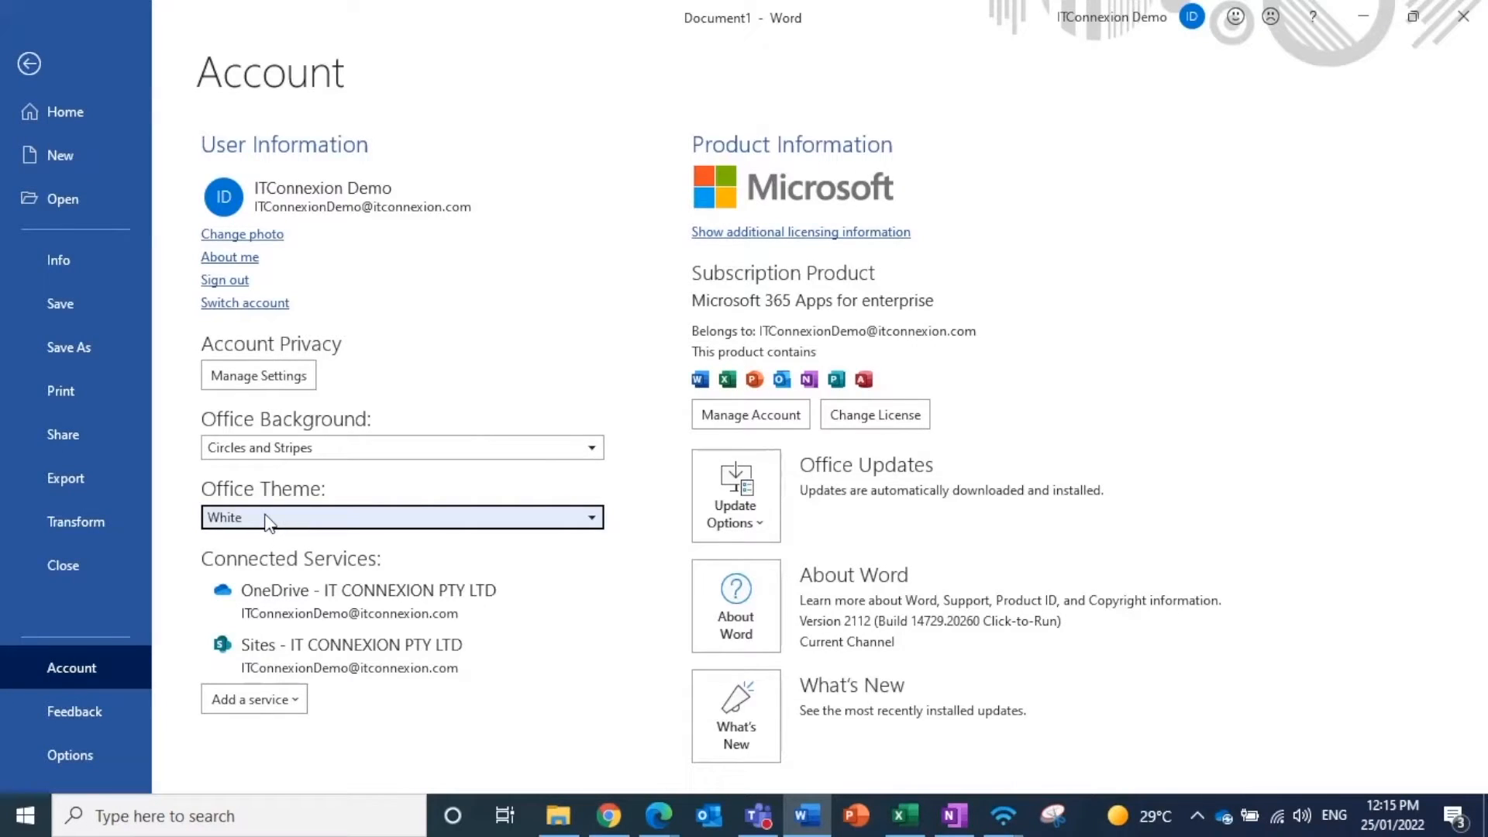
pyautogui.click(401, 516)
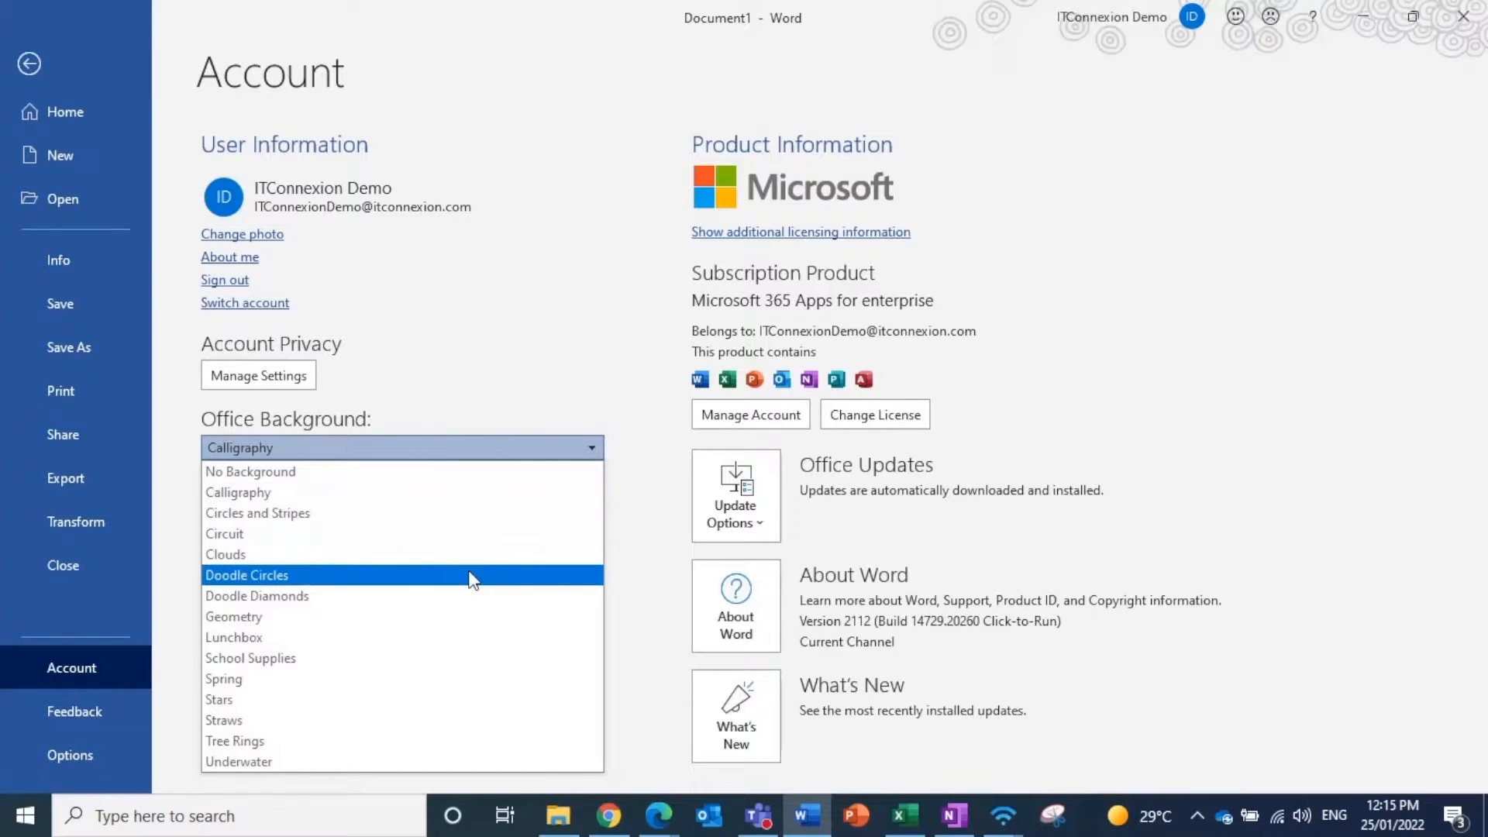
pyautogui.moveTo(465, 724)
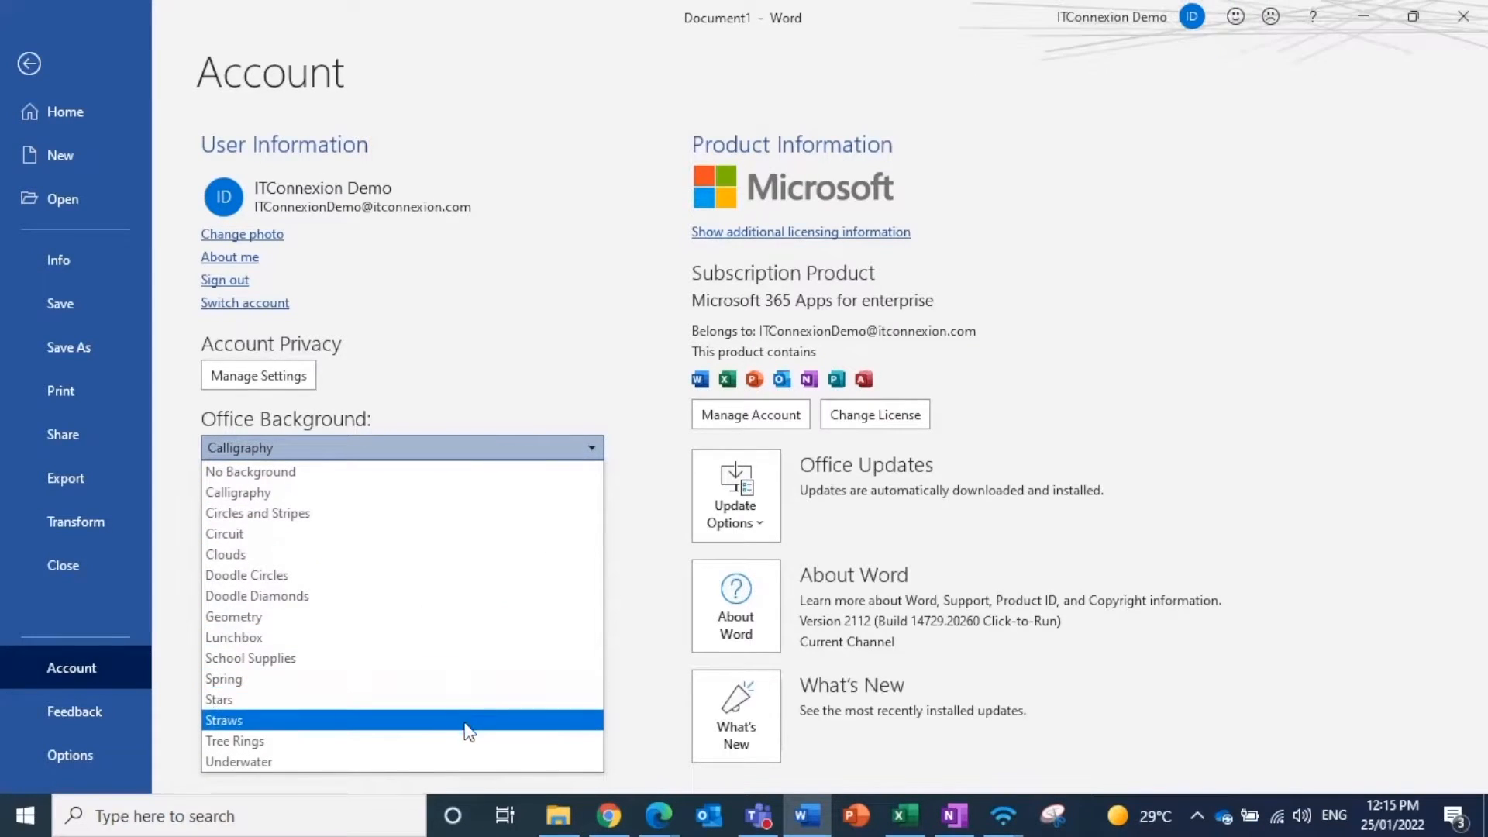
pyautogui.moveTo(234, 740)
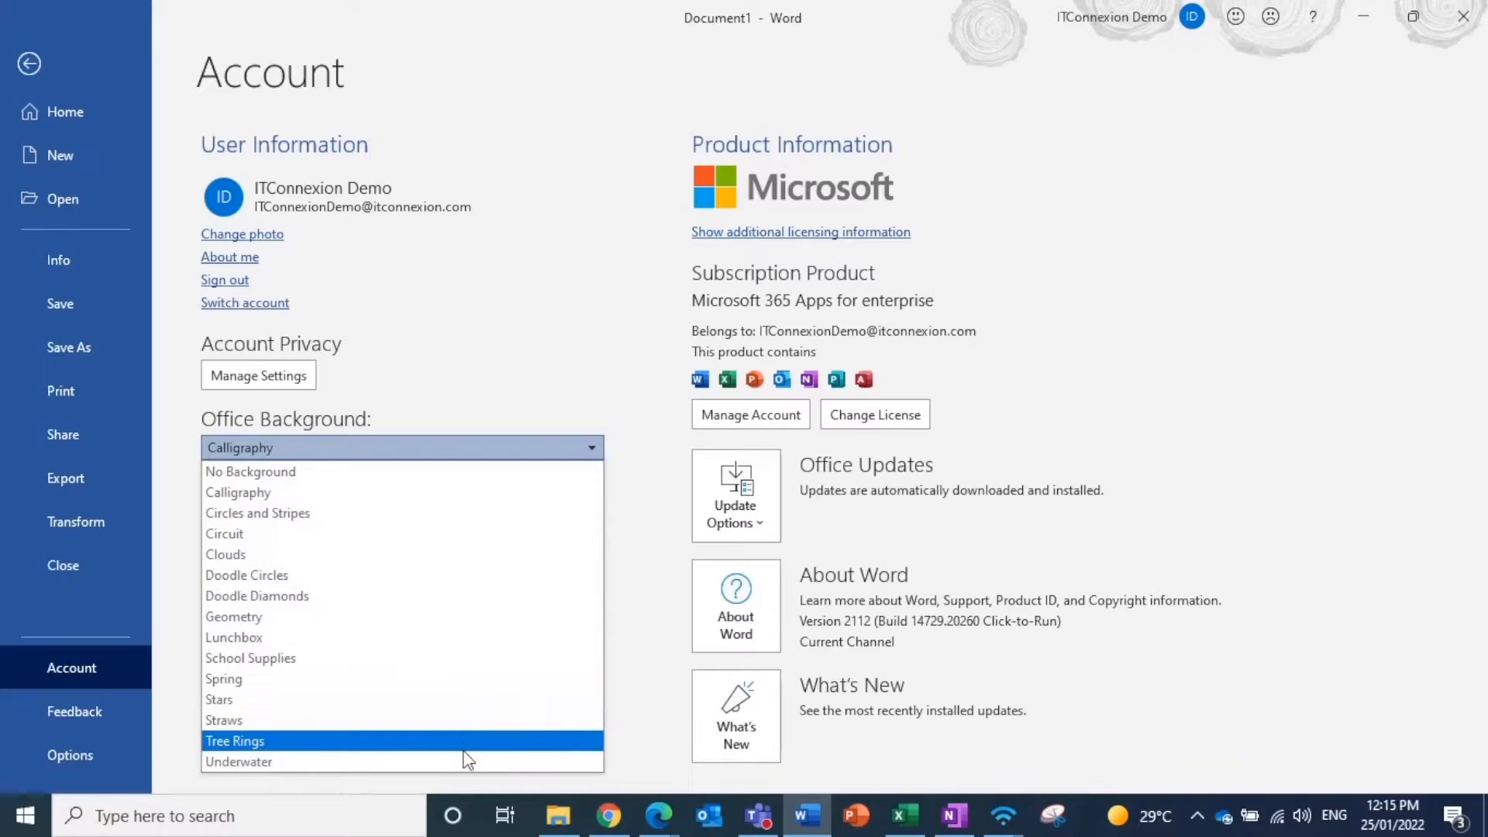
# Step: Pick Tree Rings from the Office Background list
pyautogui.click(234, 740)
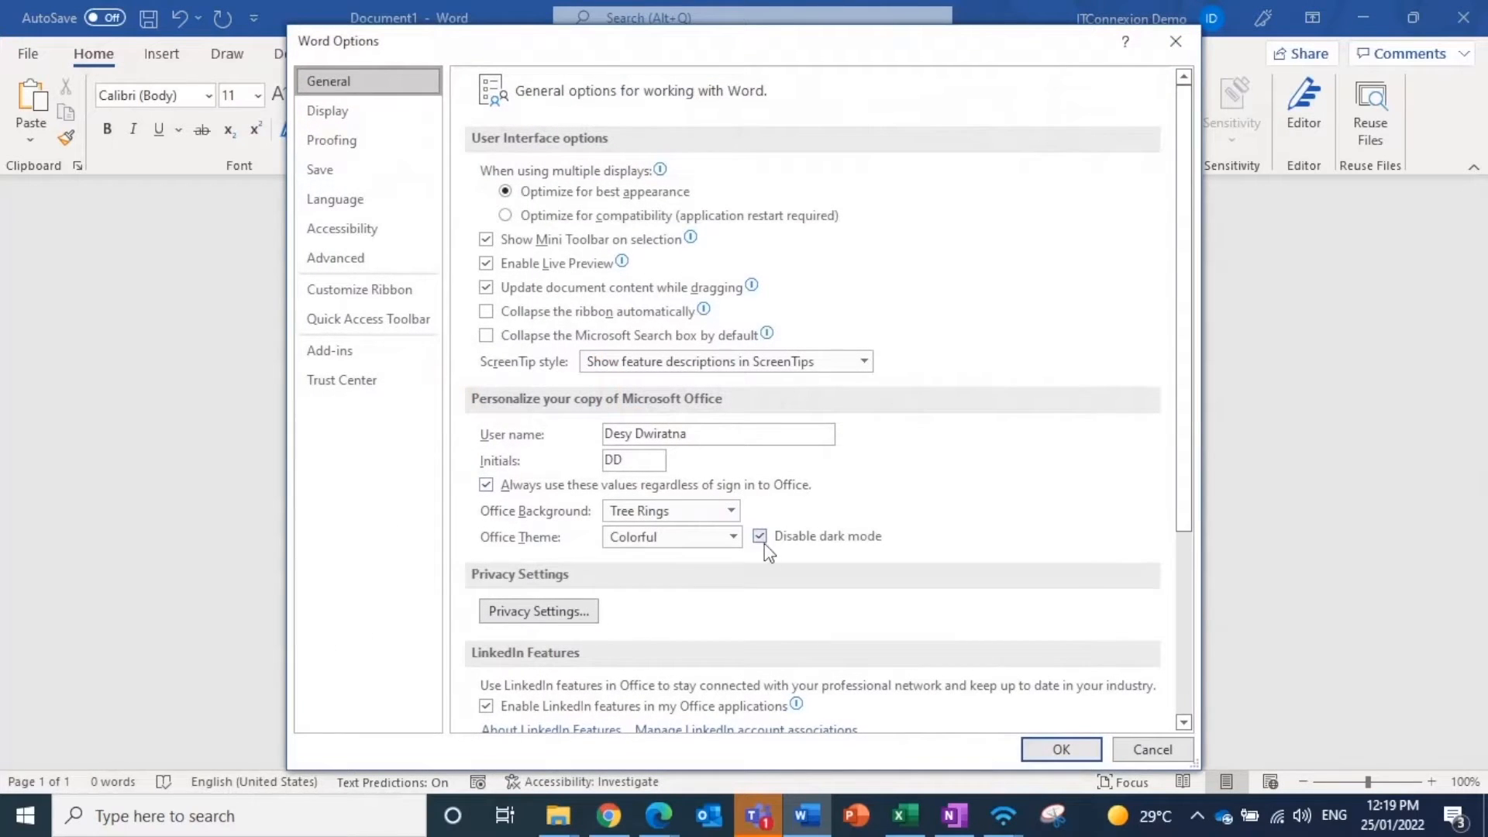
# Step: In Options > General, uncheck Disable dark mode and choose the Dark Gray Office theme
pyautogui.click(760, 536)
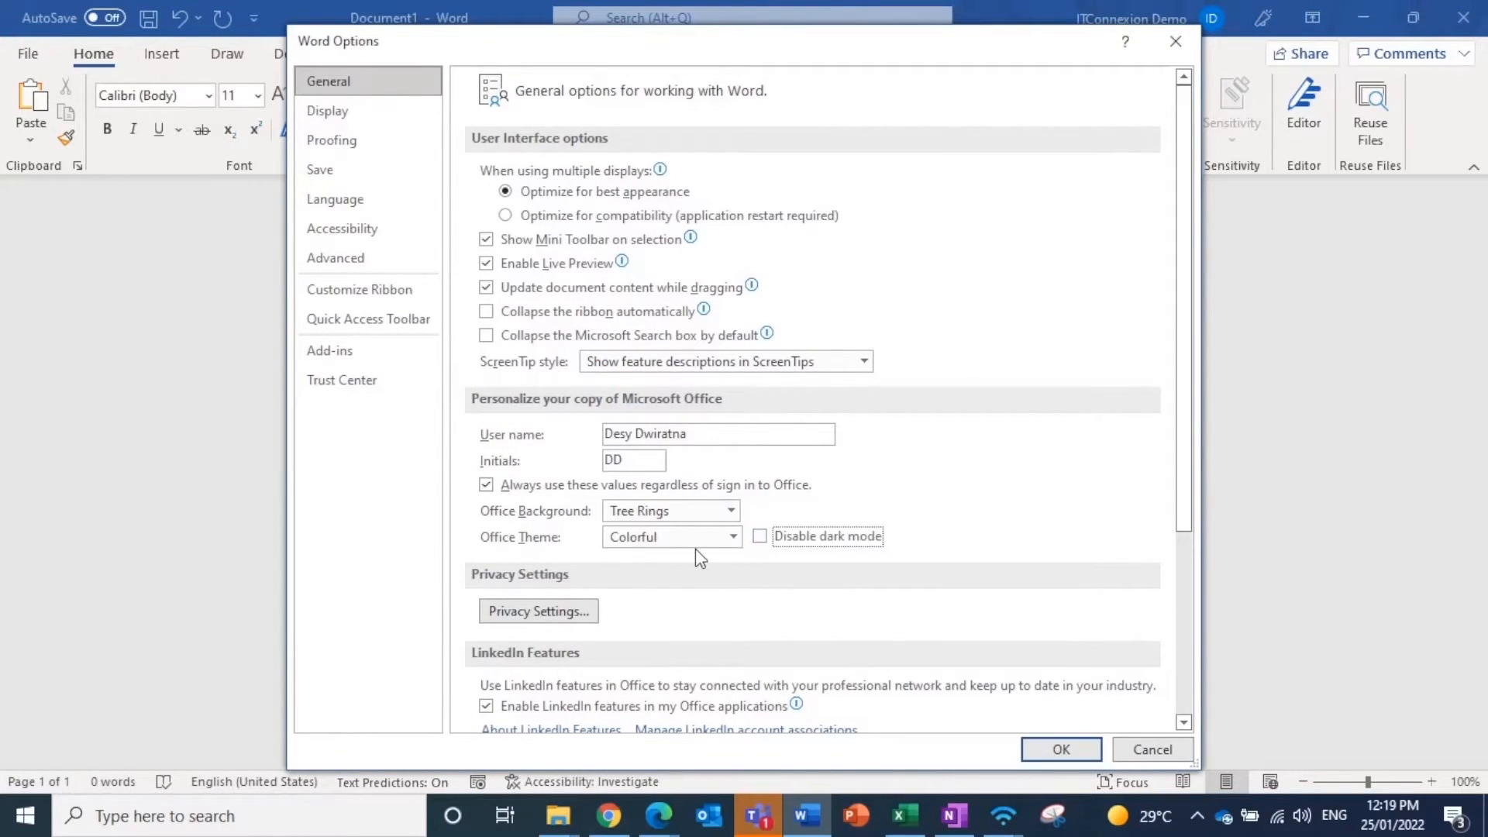
pyautogui.click(730, 511)
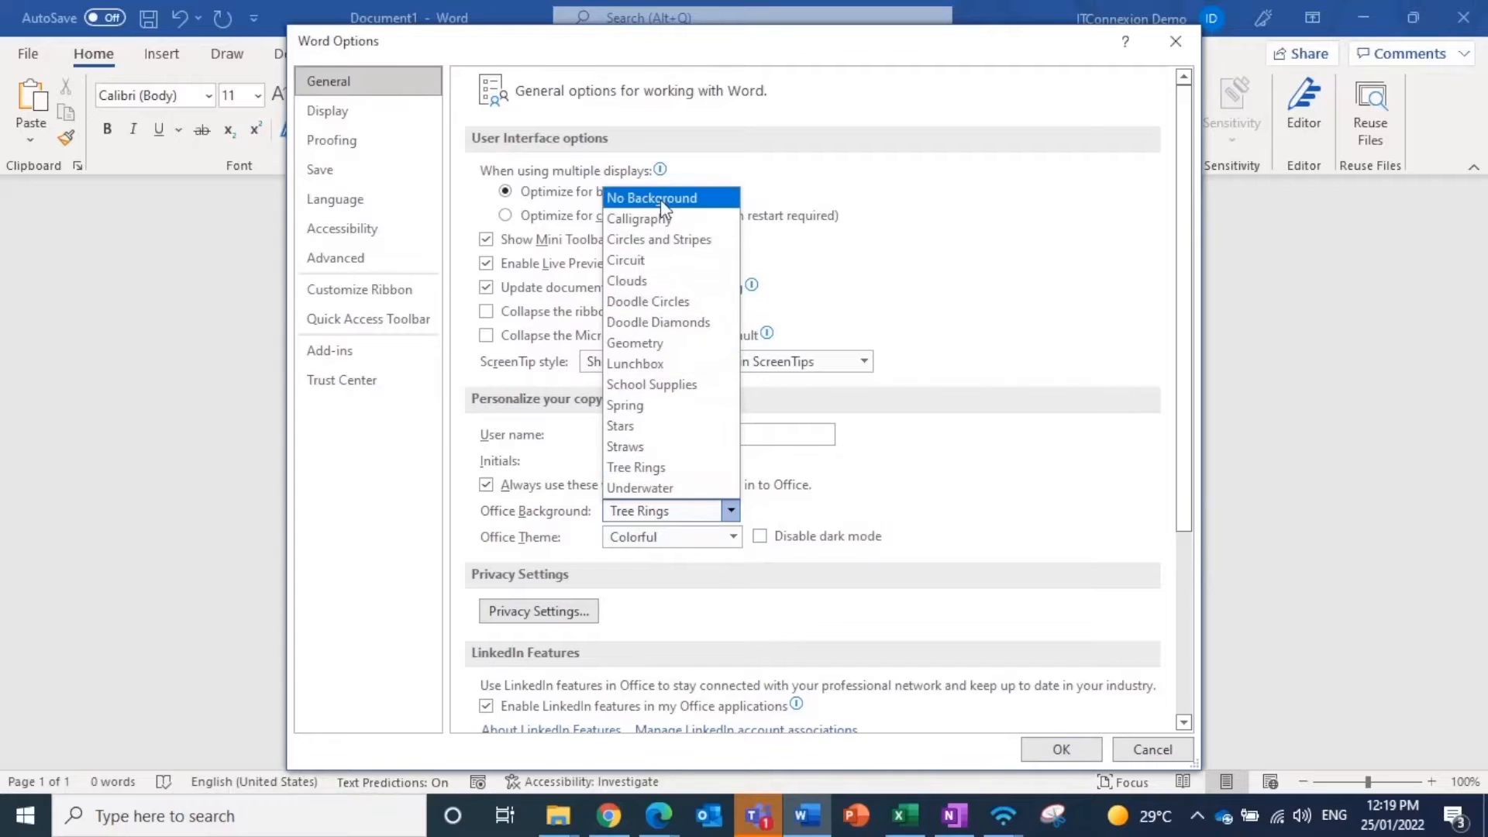
pyautogui.moveTo(641, 487)
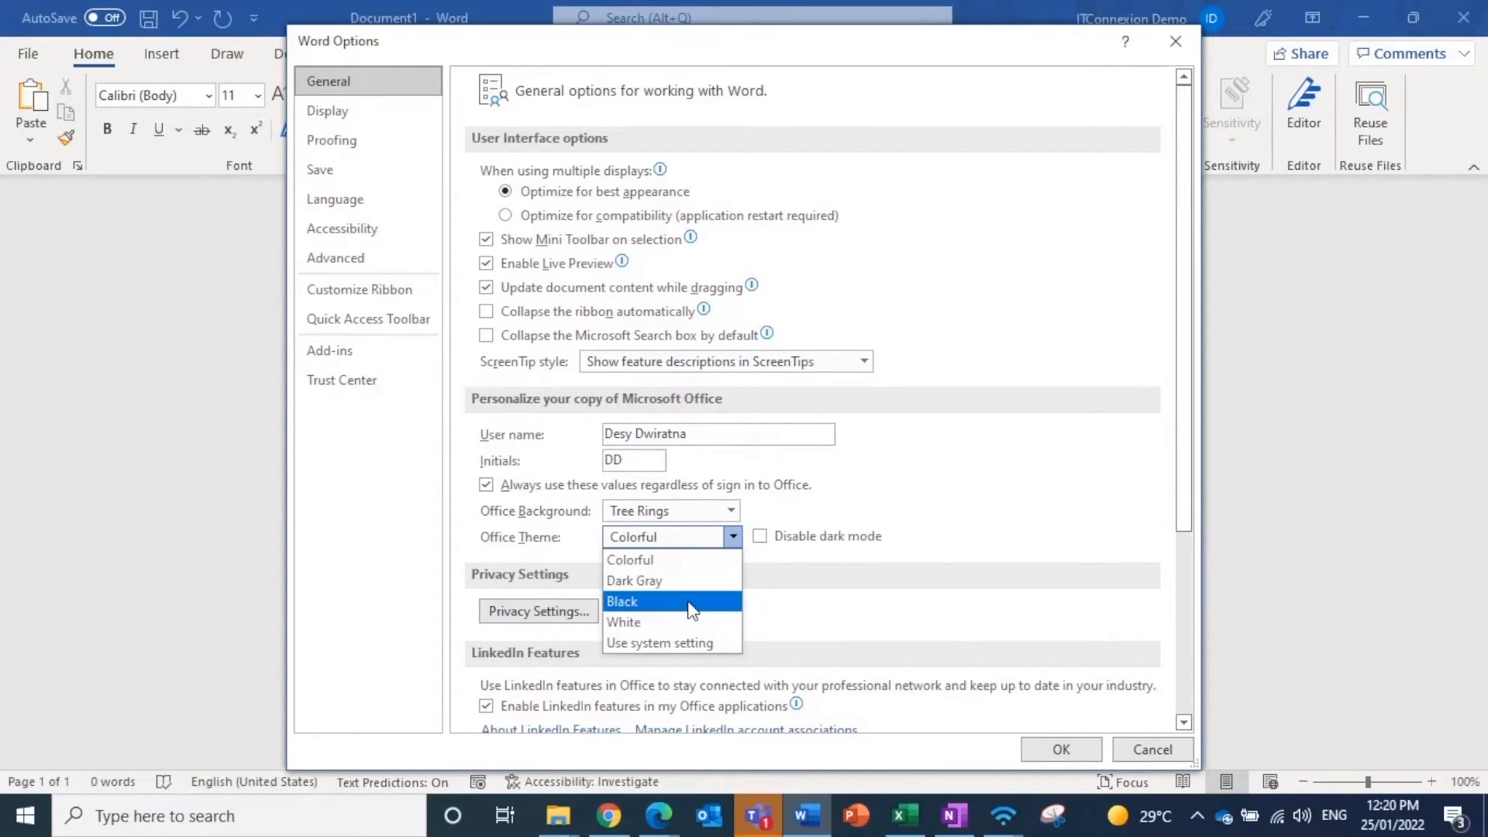
pyautogui.click(633, 579)
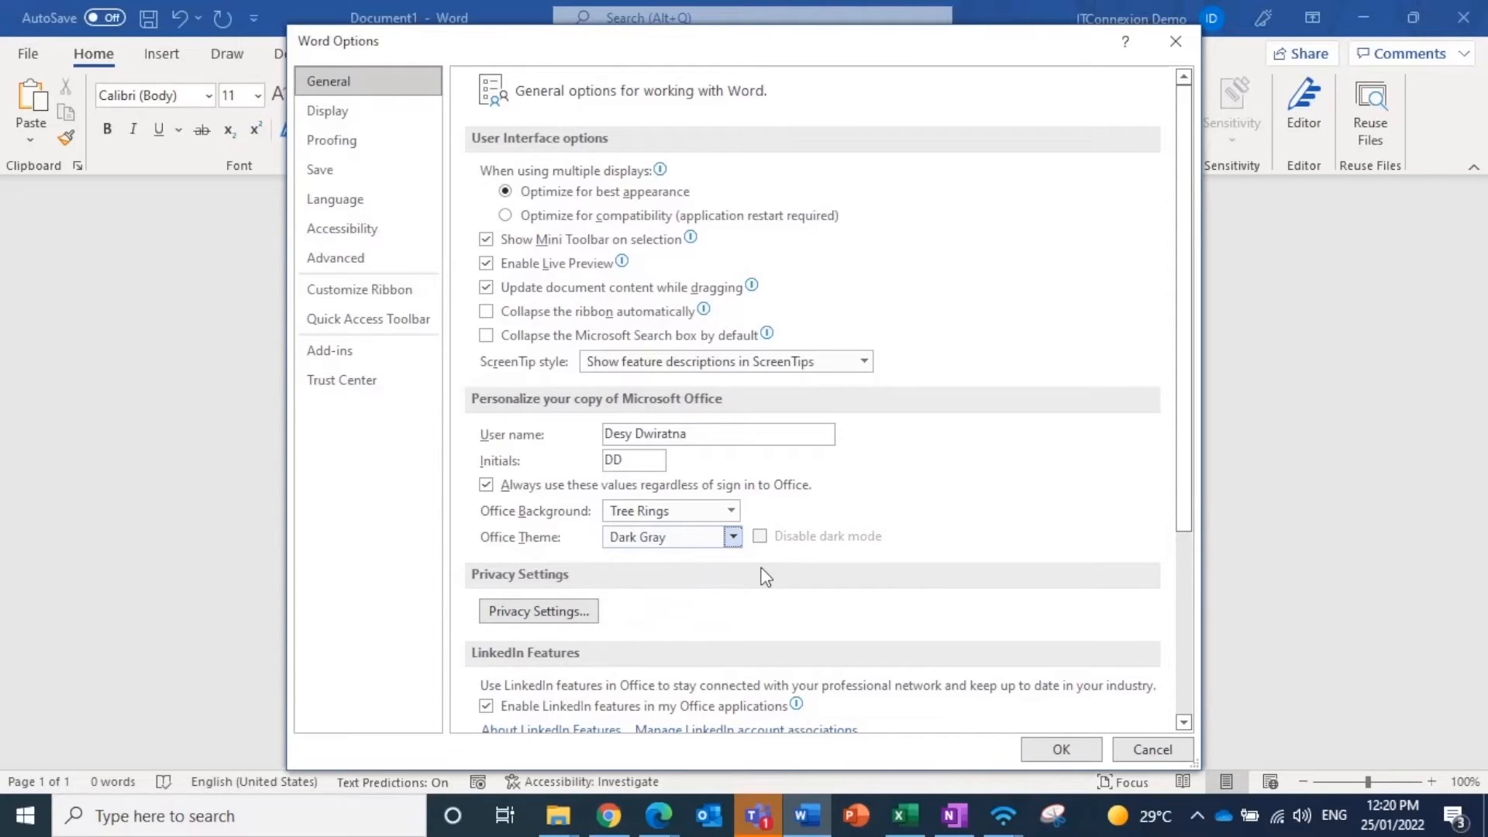
pyautogui.click(1060, 748)
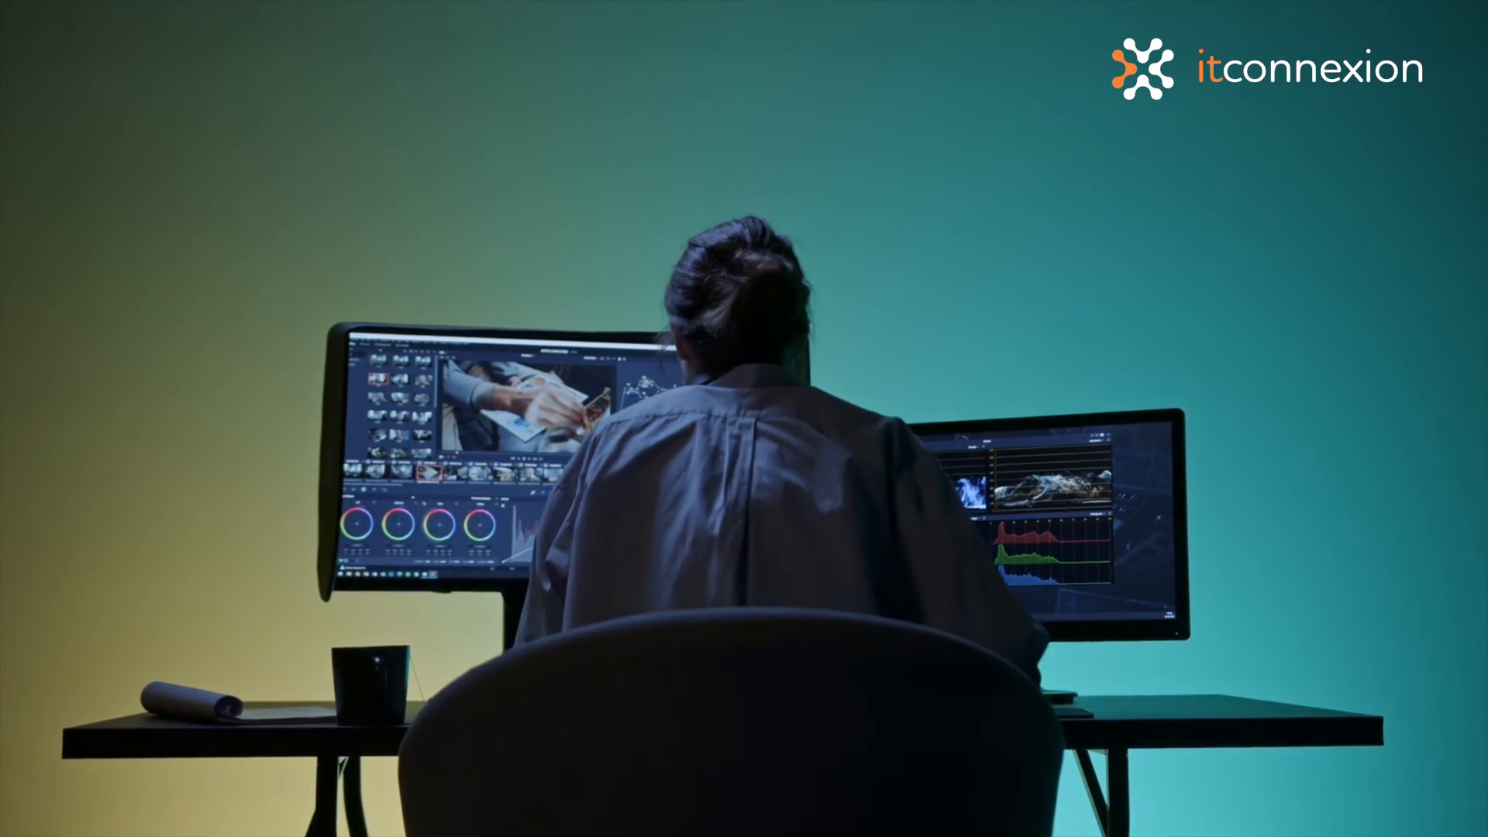
pyautogui.click(225, 101)
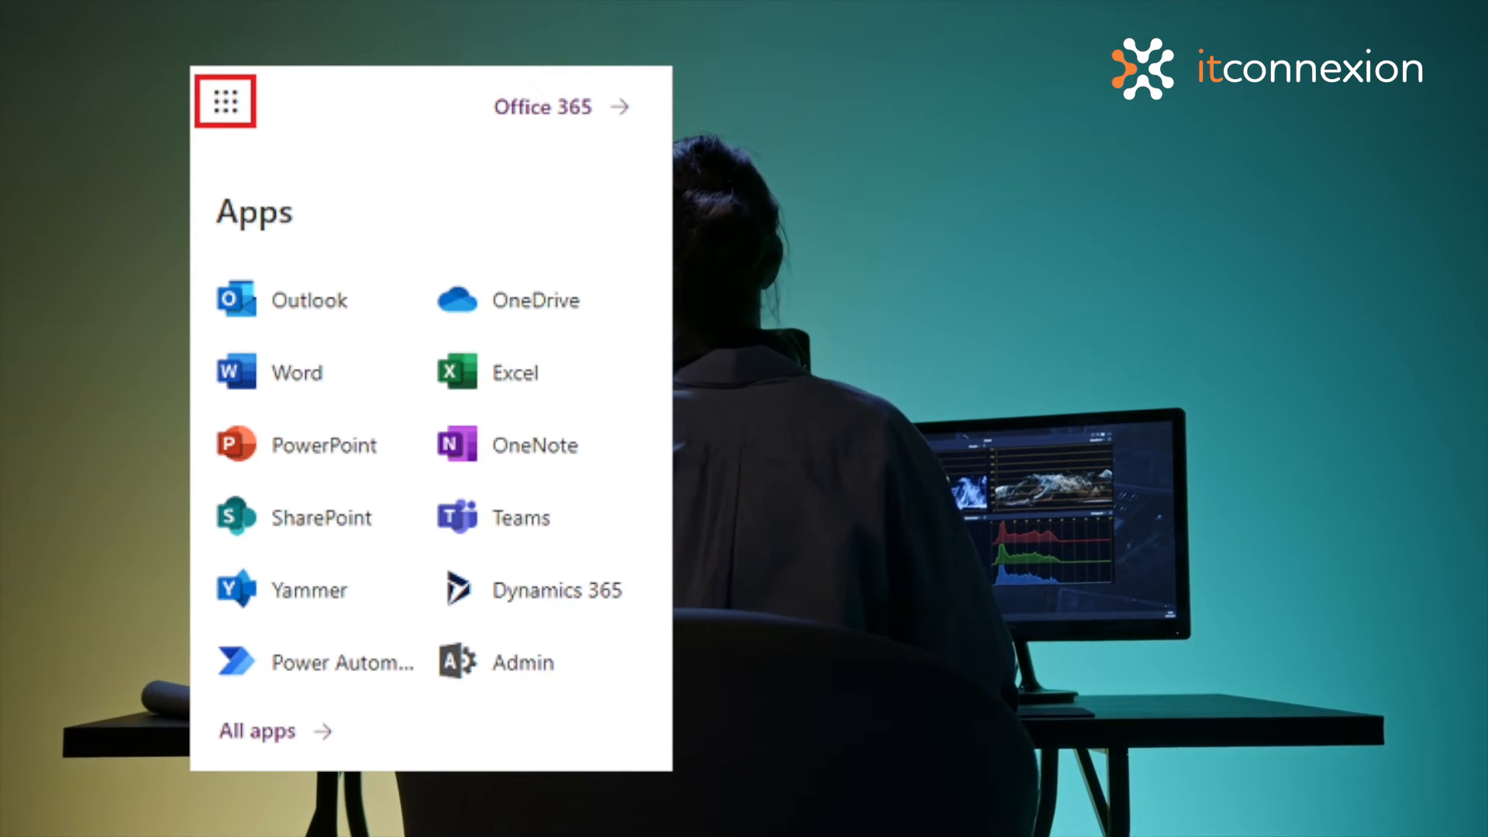
pyautogui.click(225, 101)
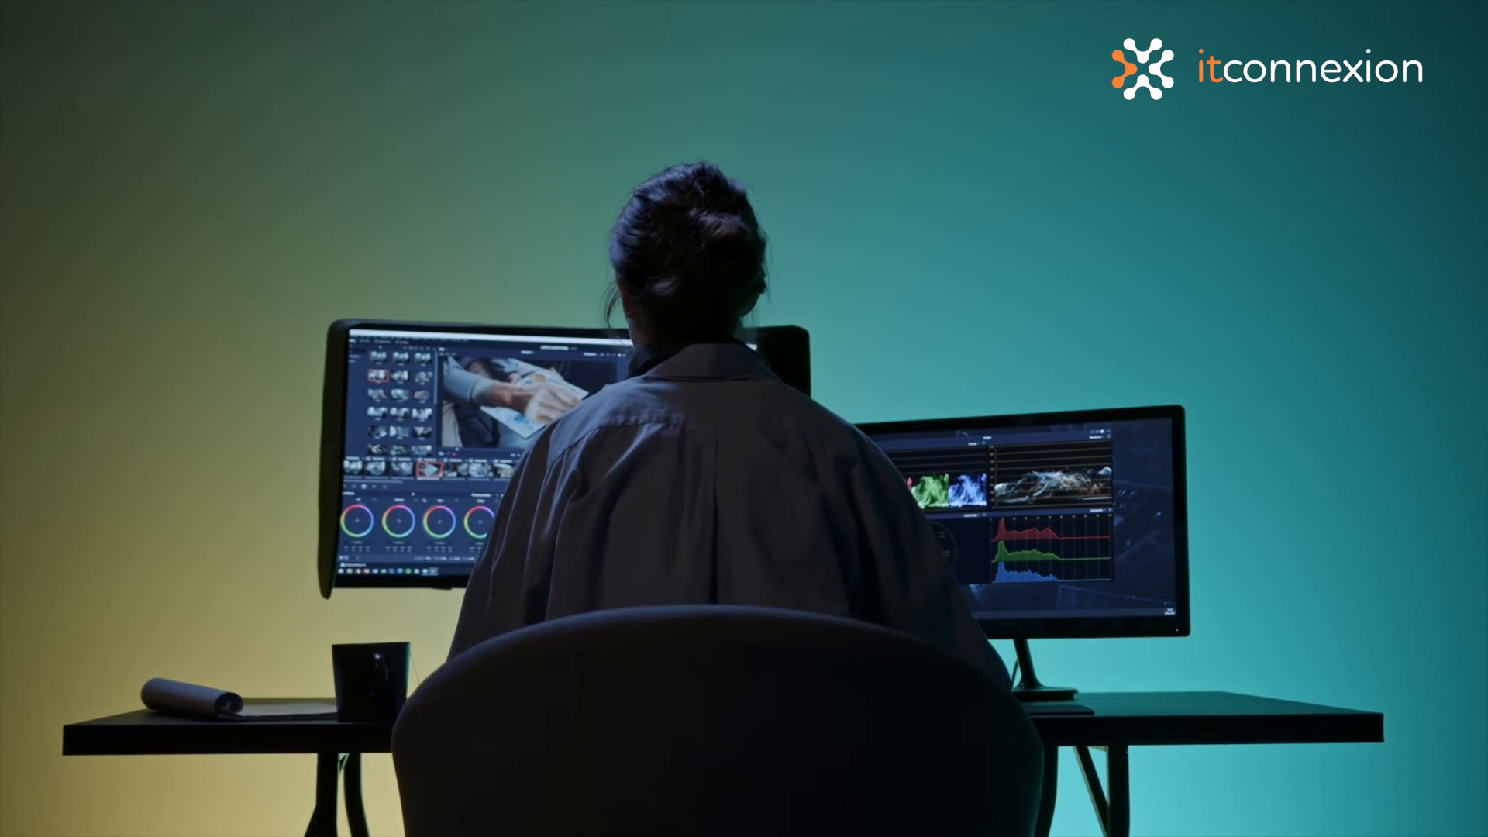